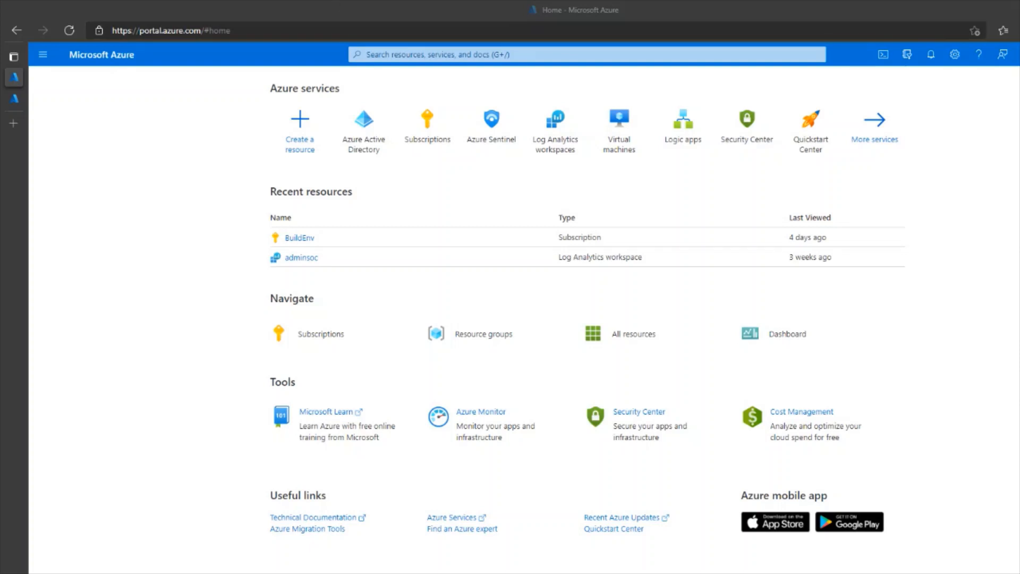
# Step: Find and open the Azure Active Directory service from the portal search
pyautogui.write('Azure Act')
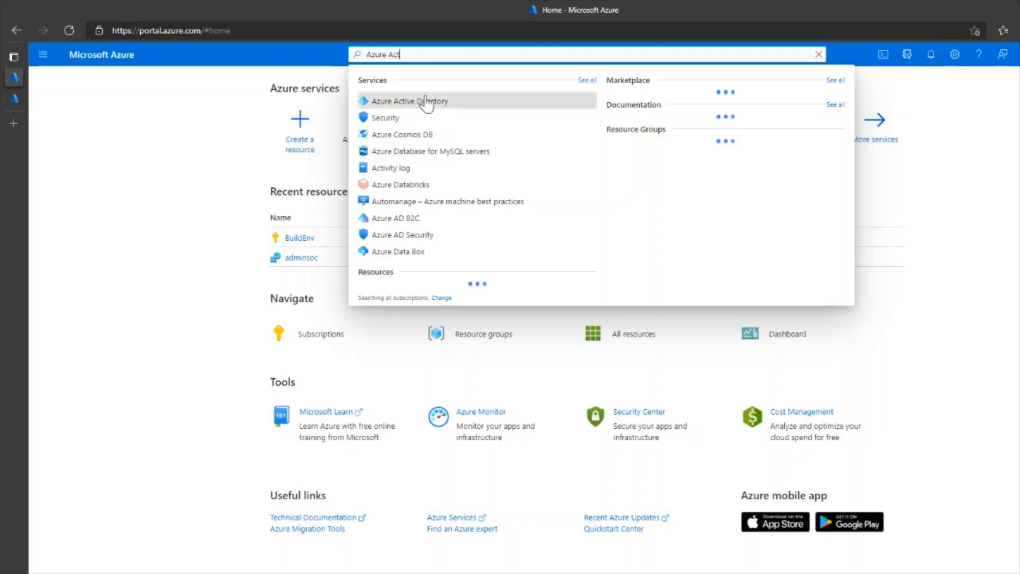
pyautogui.click(410, 101)
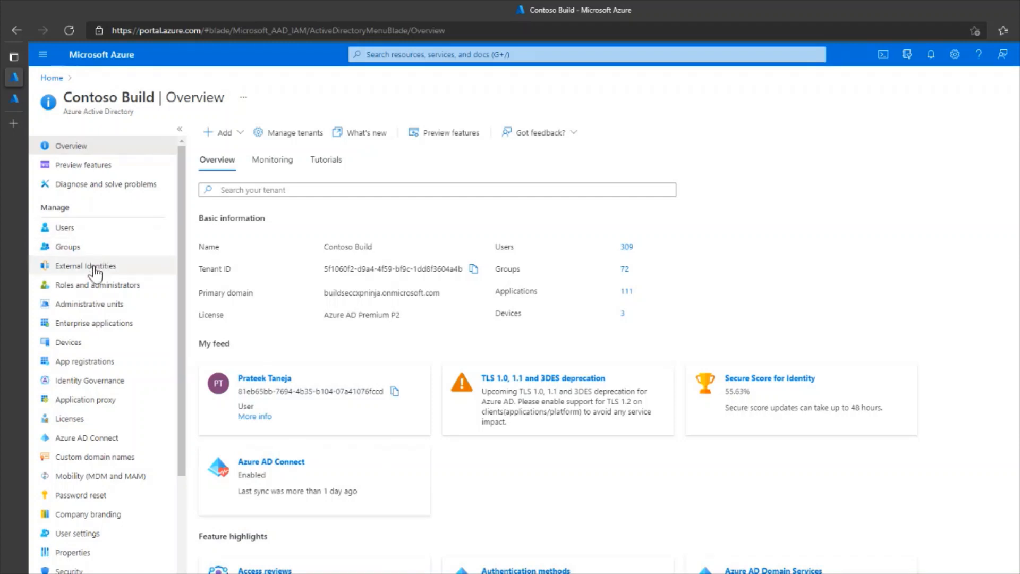
pyautogui.moveTo(64, 228)
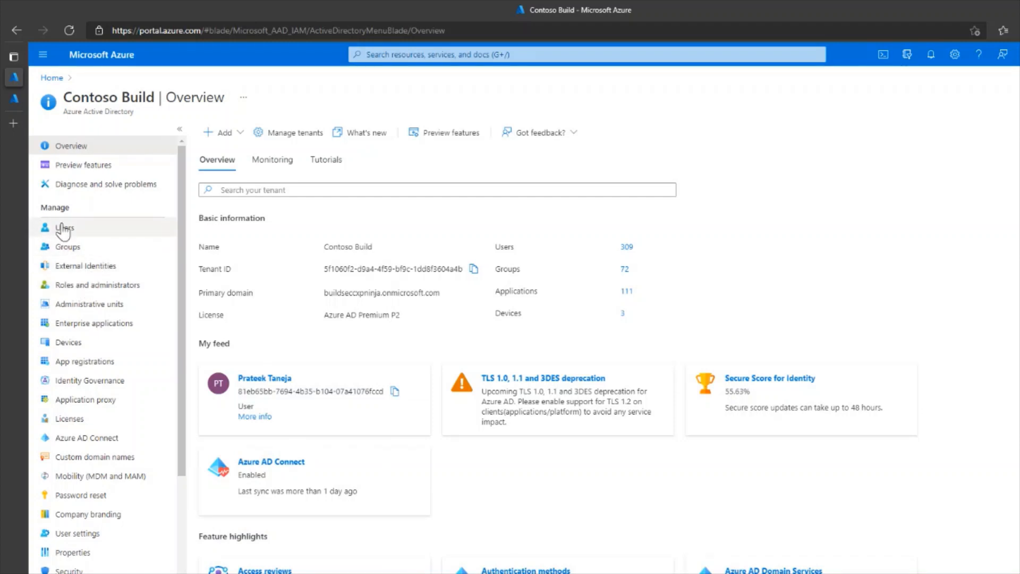
# Step: Go to the tenant's Roles and administrators list
pyautogui.click(97, 285)
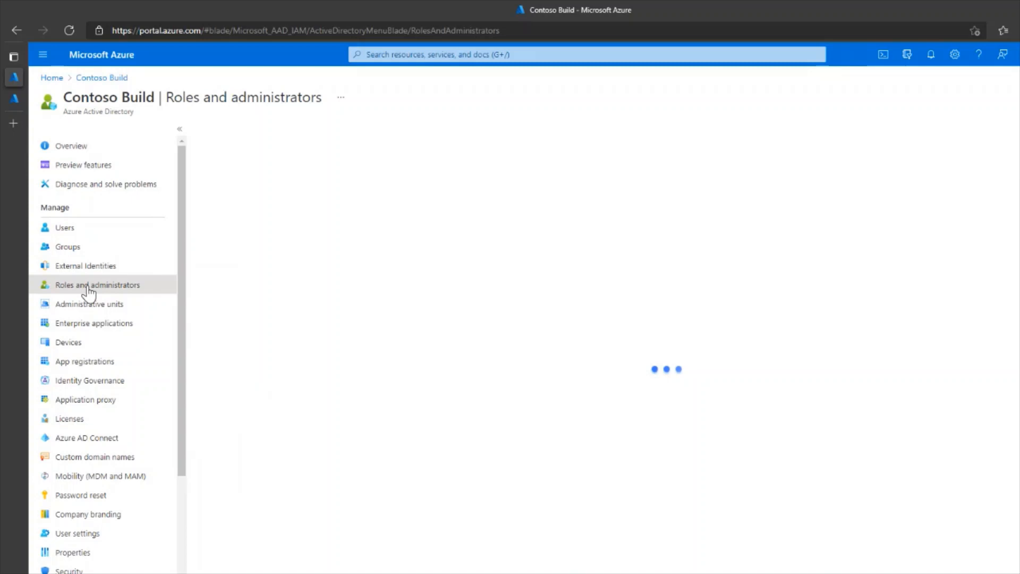
pyautogui.click(95, 285)
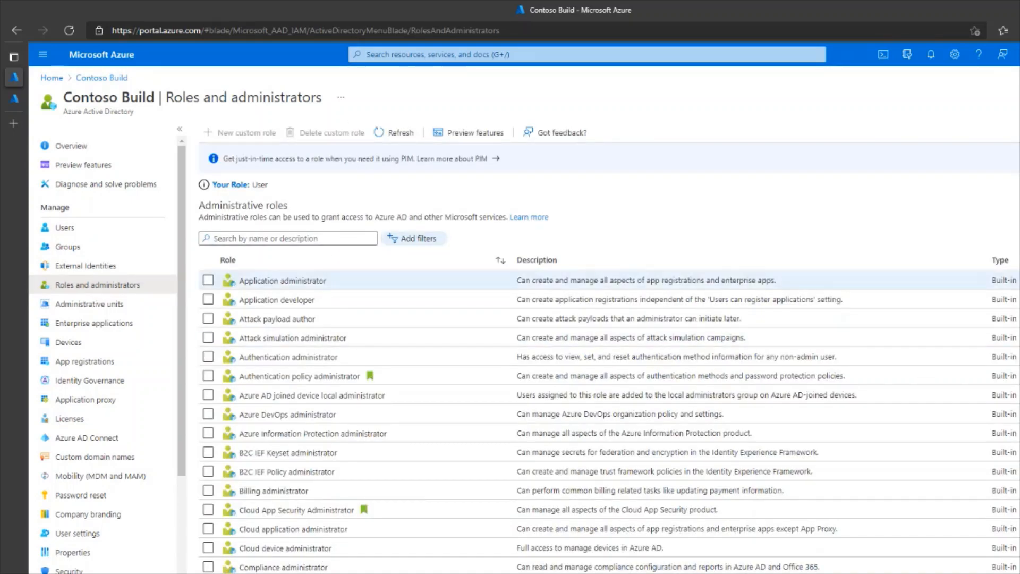
pyautogui.scroll(-3)
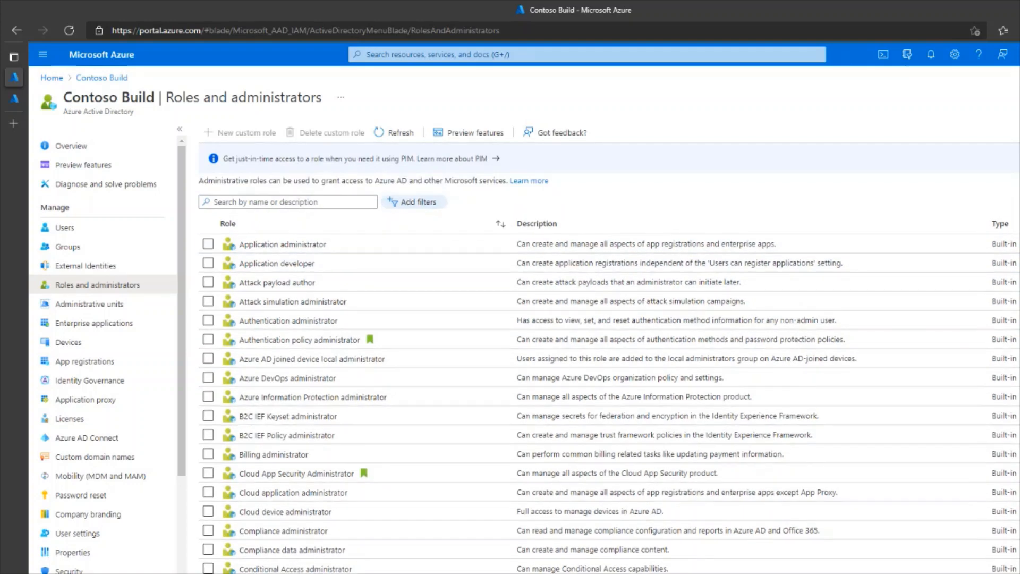
# Step: Filter roles by 'Glo' and open the Global administrator role's assignments
pyautogui.click(287, 201)
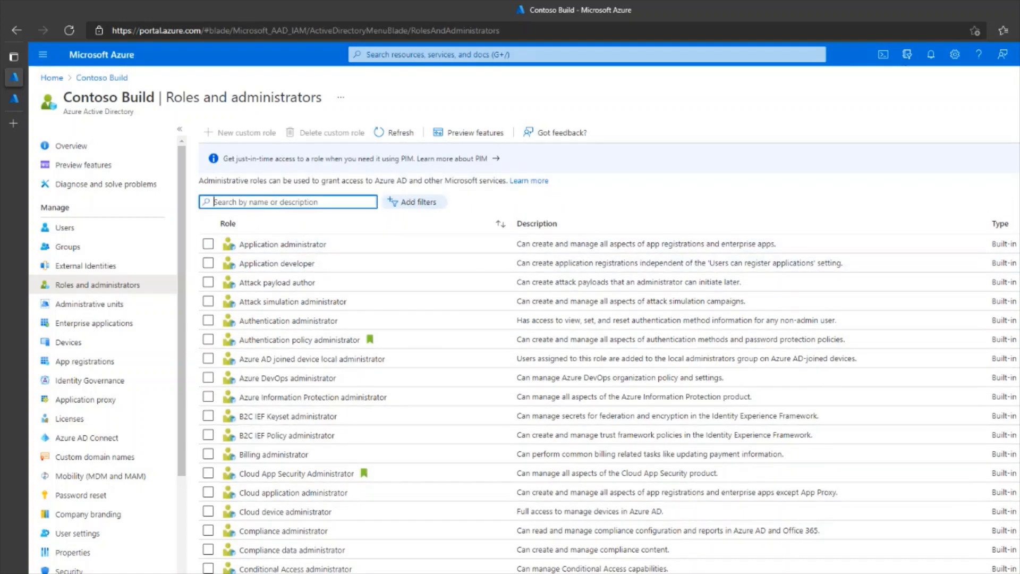
pyautogui.write('Global')
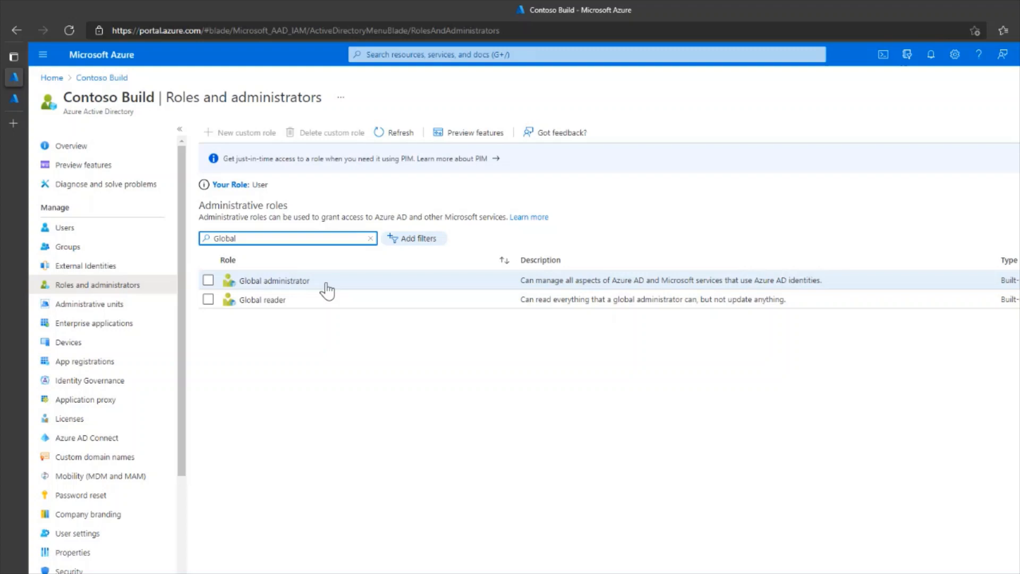
pyautogui.click(274, 280)
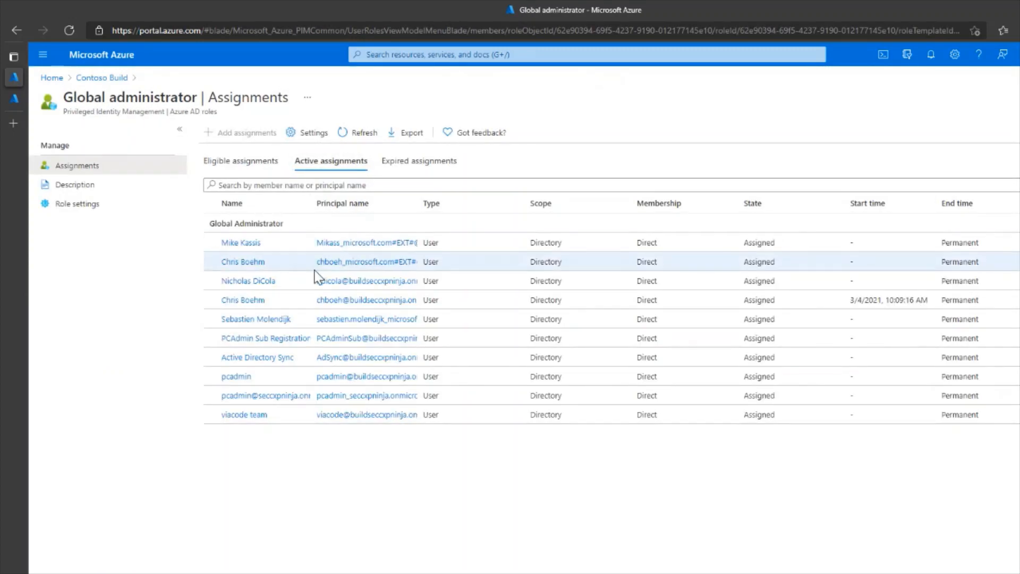
pyautogui.moveTo(355, 516)
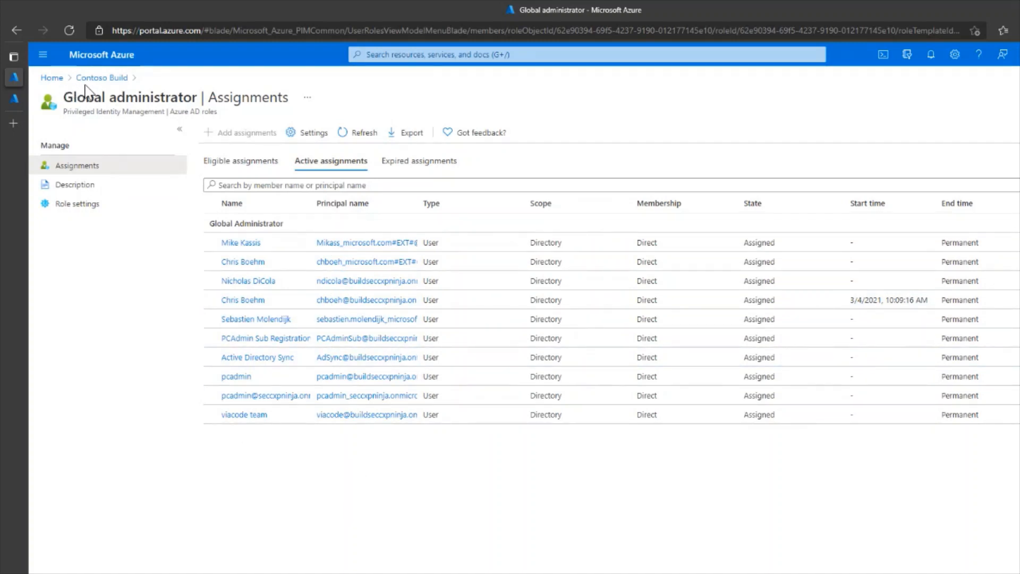
pyautogui.moveTo(246, 85)
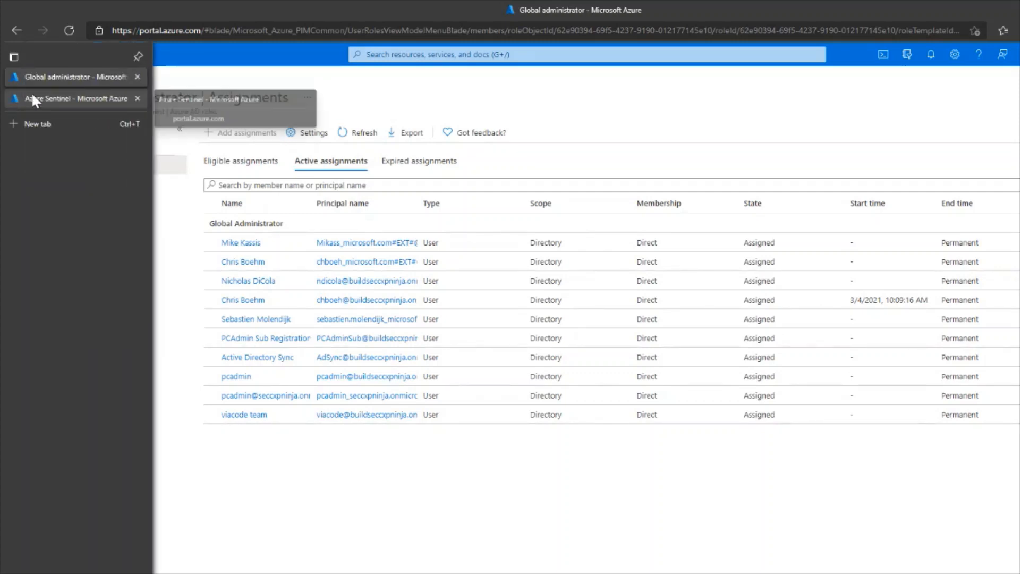
# Step: In Azure Sentinel's Data connectors, filter to Office 365 and preview that connector
pyautogui.click(75, 100)
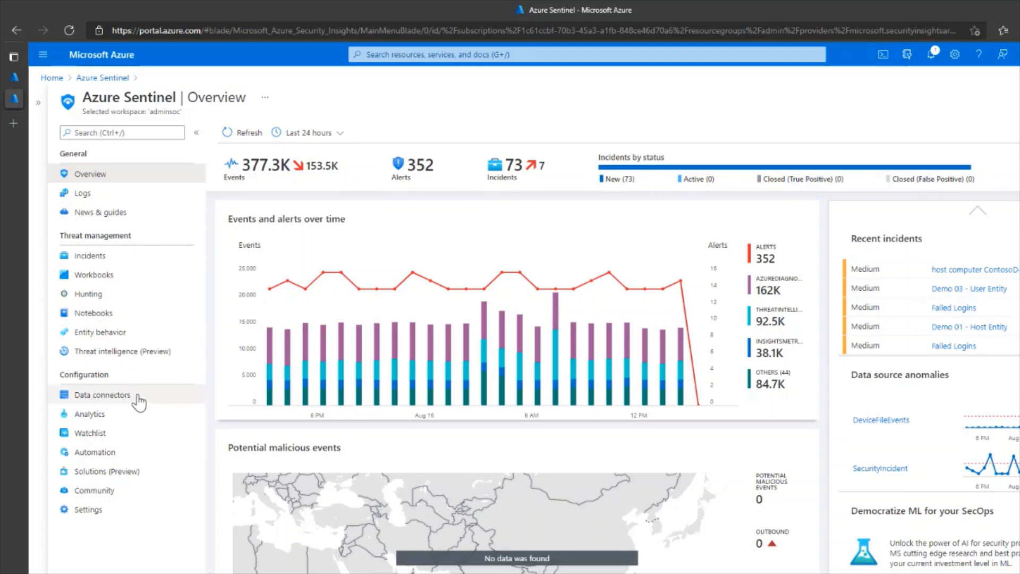
pyautogui.click(102, 394)
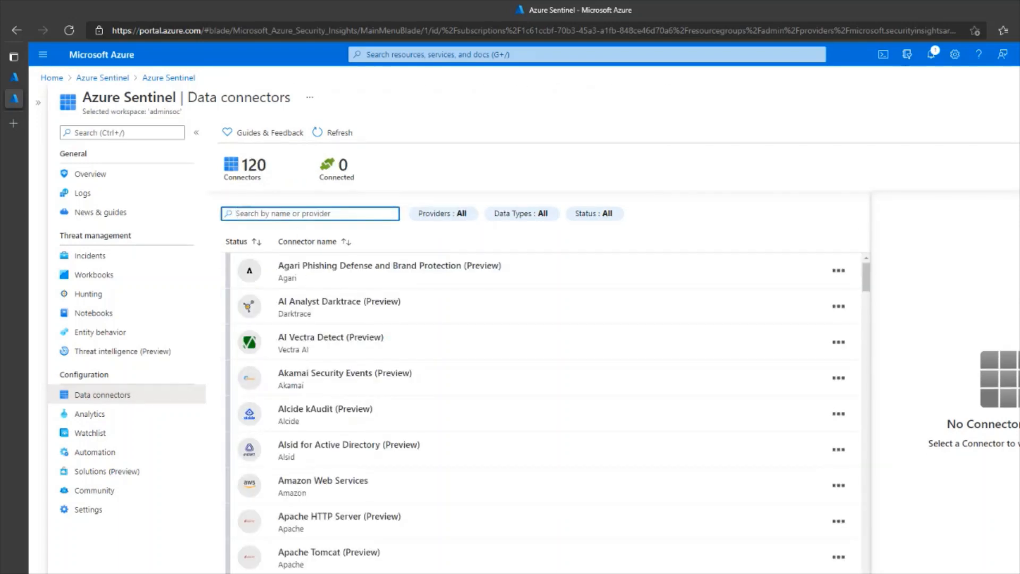
pyautogui.write('Office 365')
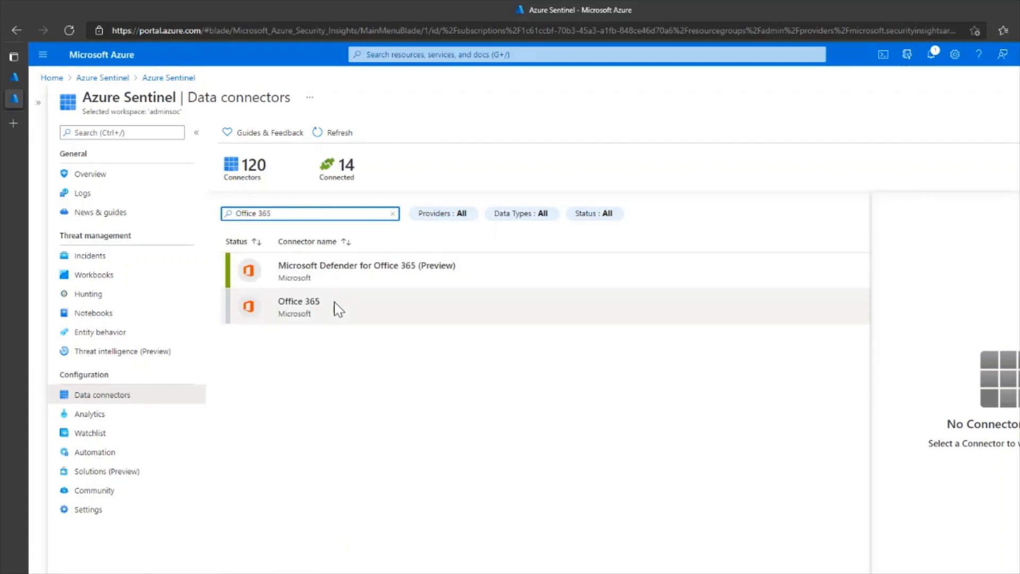
pyautogui.click(297, 302)
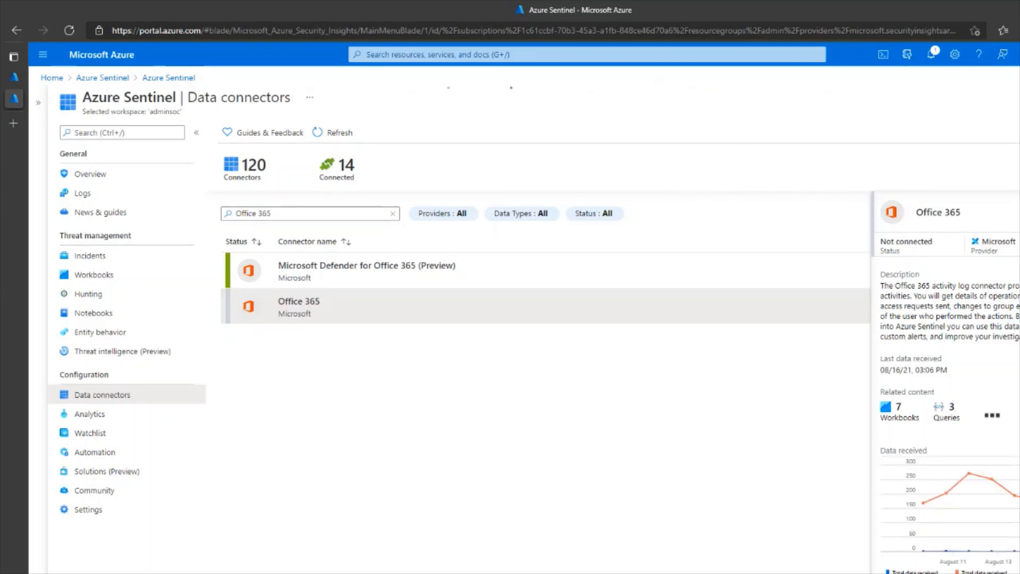
# Step: Open the full Office 365 connector page with its prerequisites and configuration
pyautogui.click(299, 302)
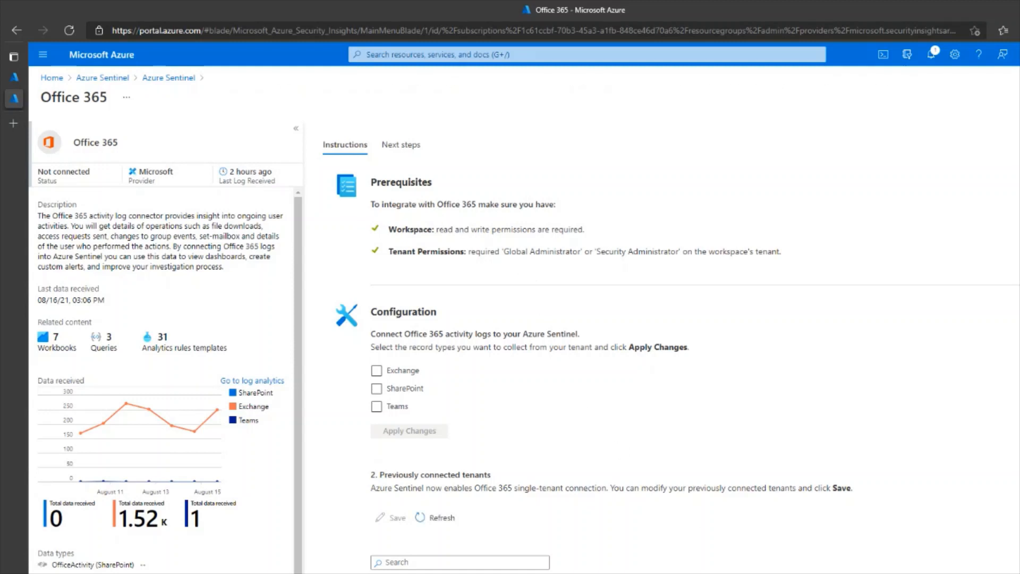
pyautogui.moveTo(423, 246)
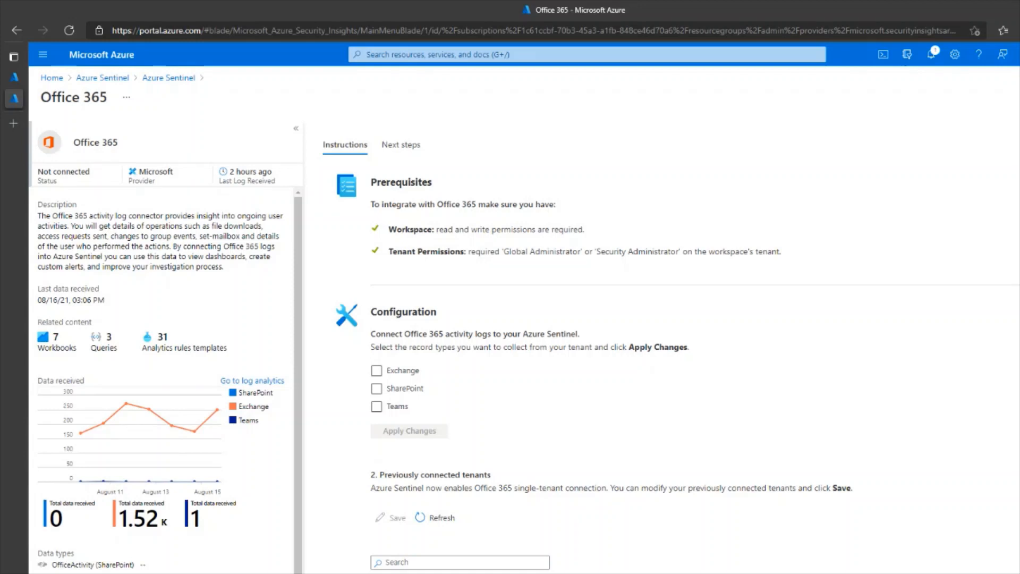
pyautogui.moveTo(398, 249)
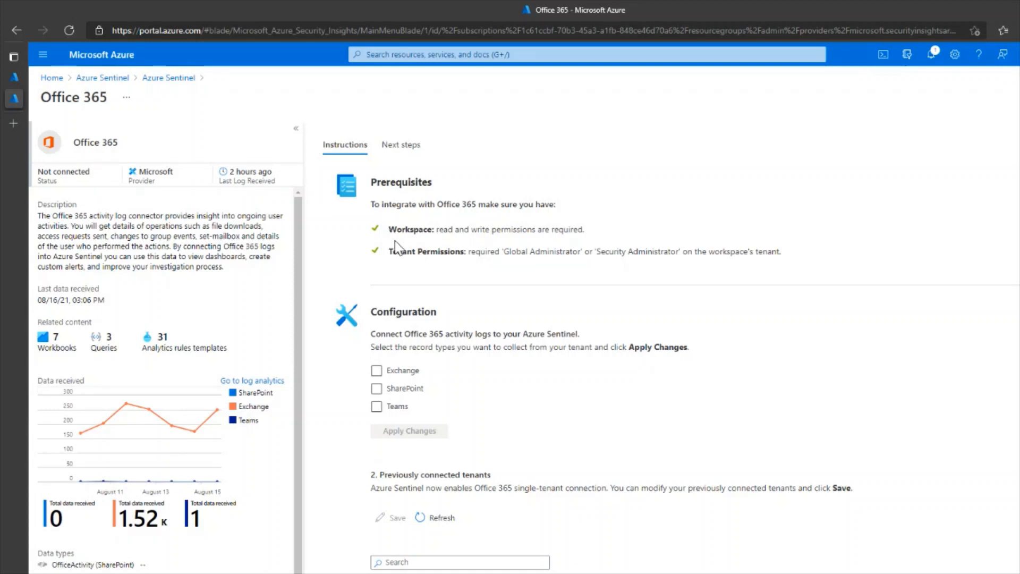
pyautogui.moveTo(413, 246)
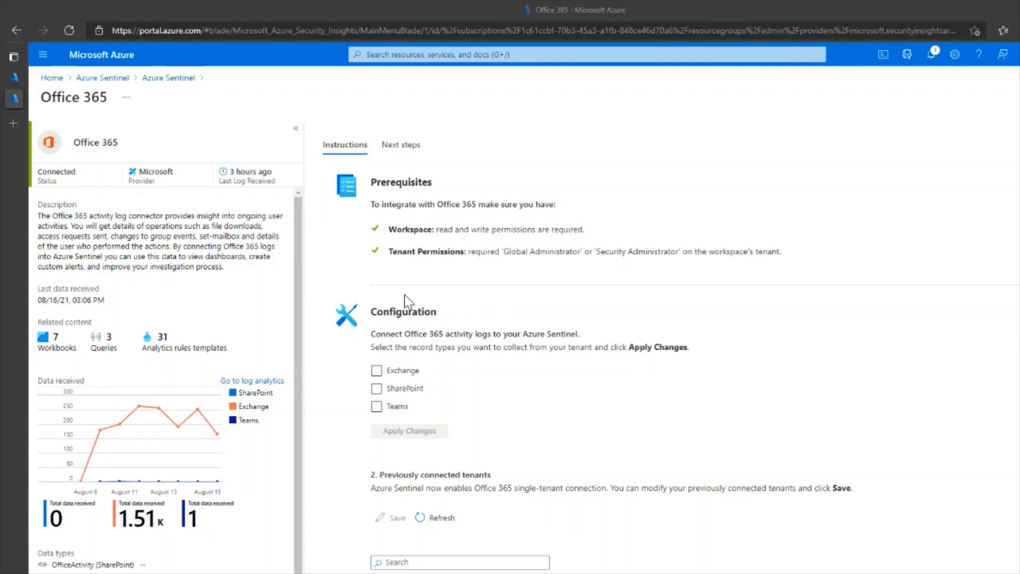
pyautogui.moveTo(383, 364)
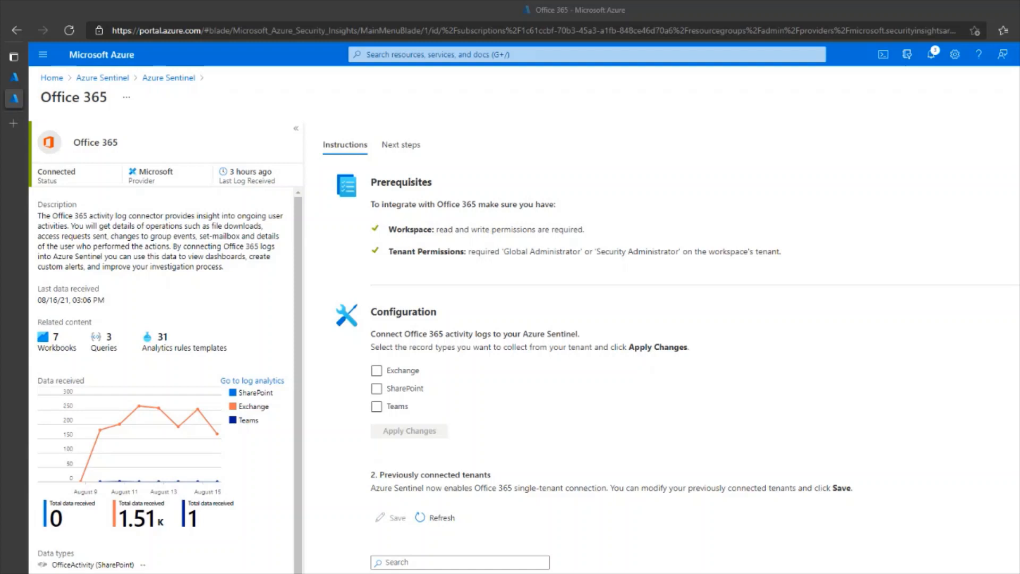
# Step: Tick the Exchange, SharePoint and Teams log types and apply the changes
pyautogui.click(376, 370)
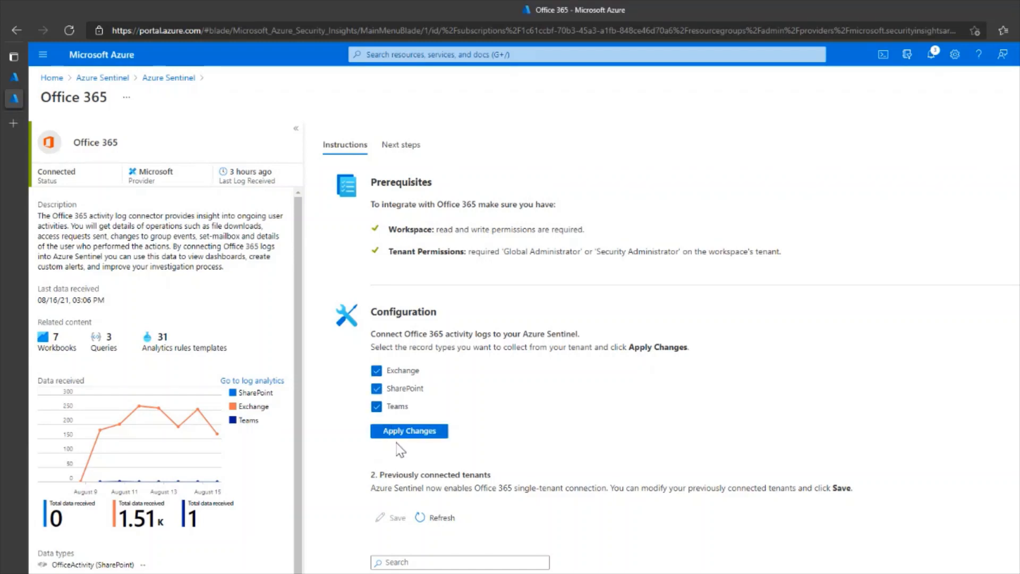
pyautogui.click(408, 431)
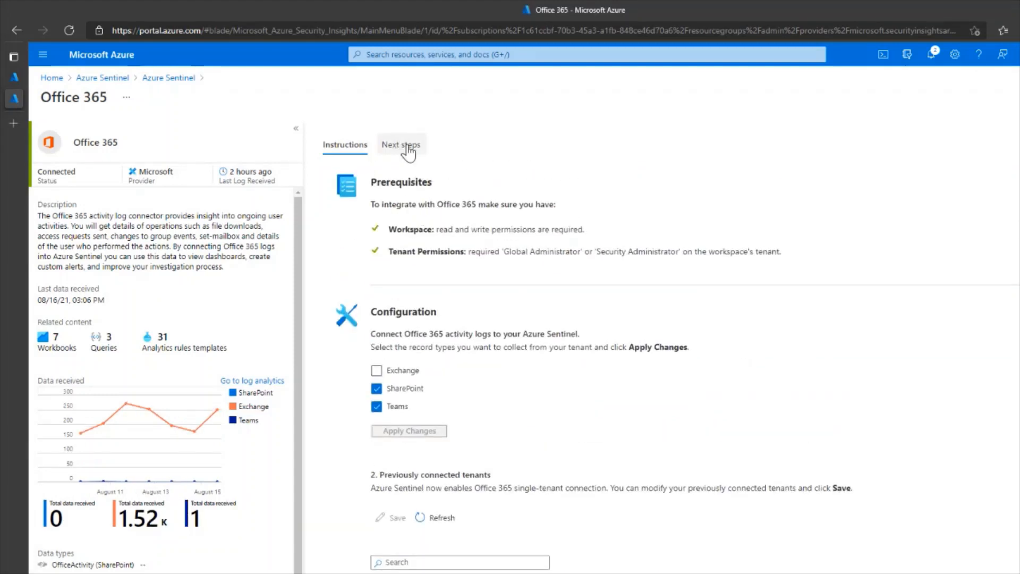
# Step: View the connector's Next steps down to the Query samples section
pyautogui.click(401, 144)
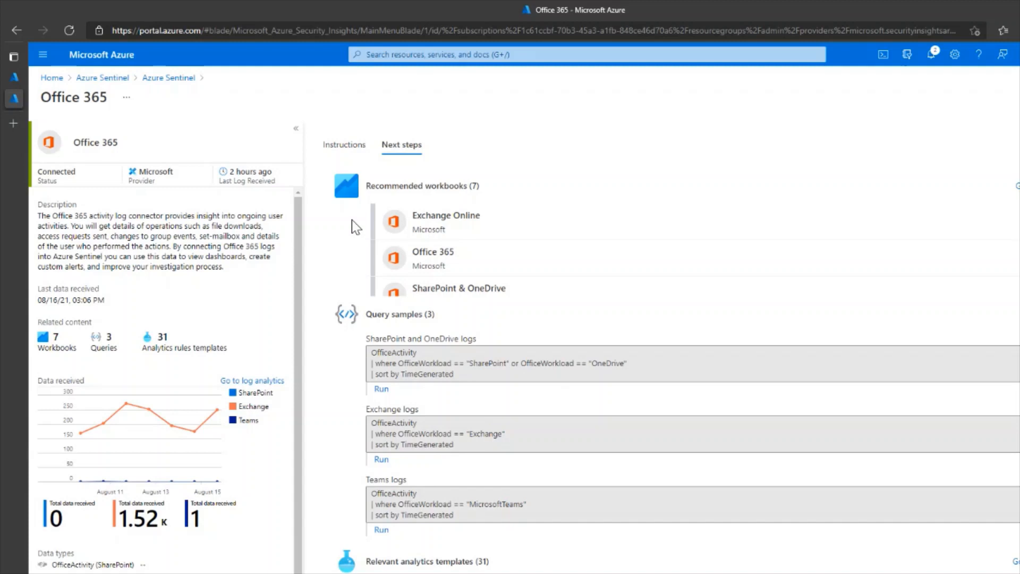
pyautogui.scroll(-3)
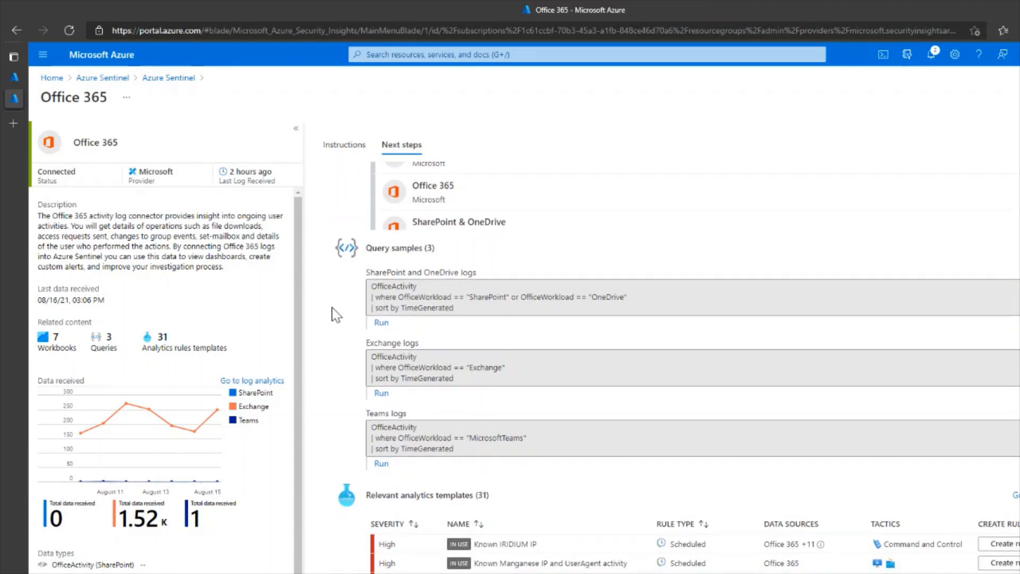
pyautogui.scroll(-3)
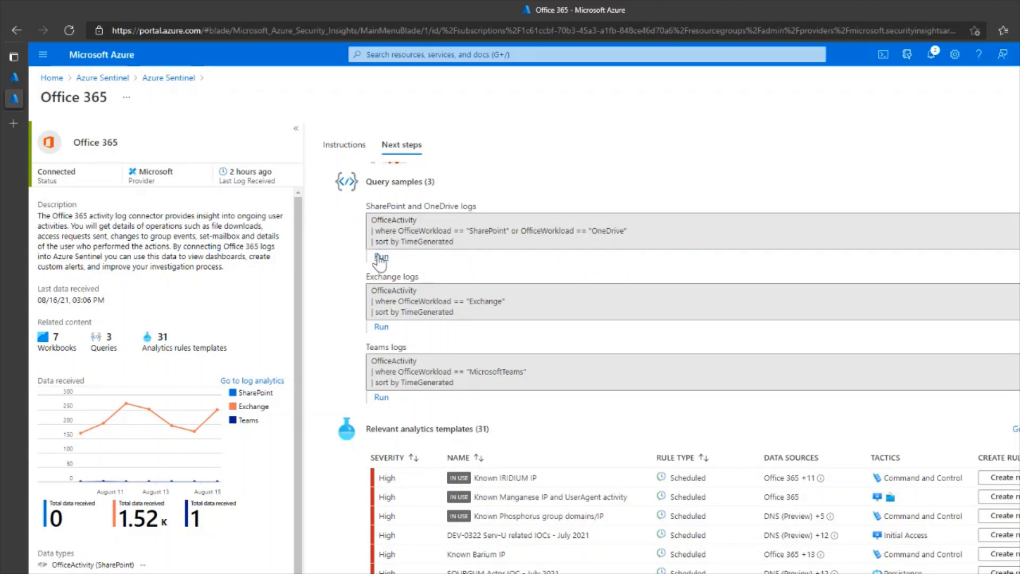
# Step: Run the SharePoint and OneDrive sample query in Logs to return activity results
pyautogui.click(380, 256)
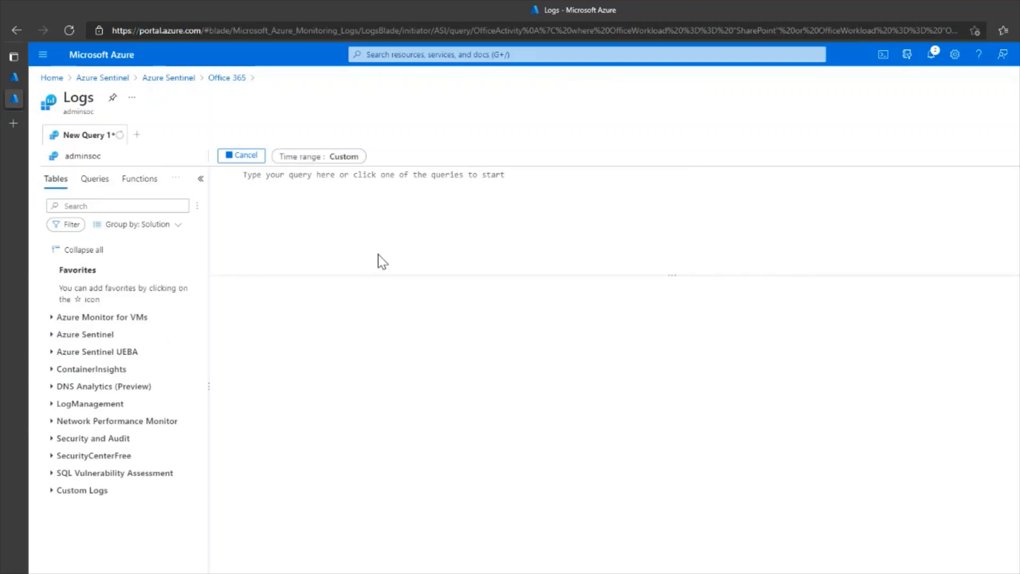
pyautogui.click(242, 155)
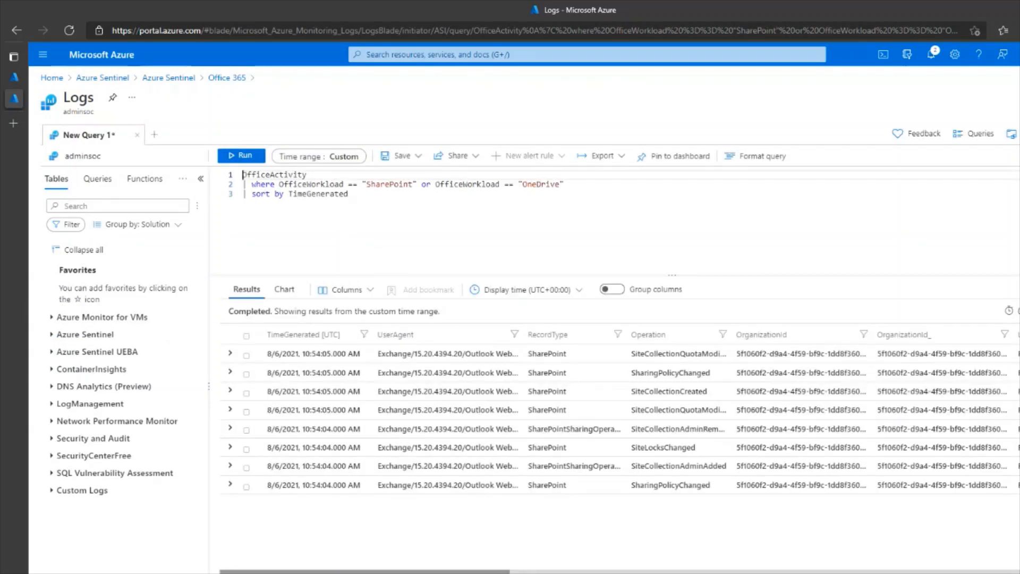